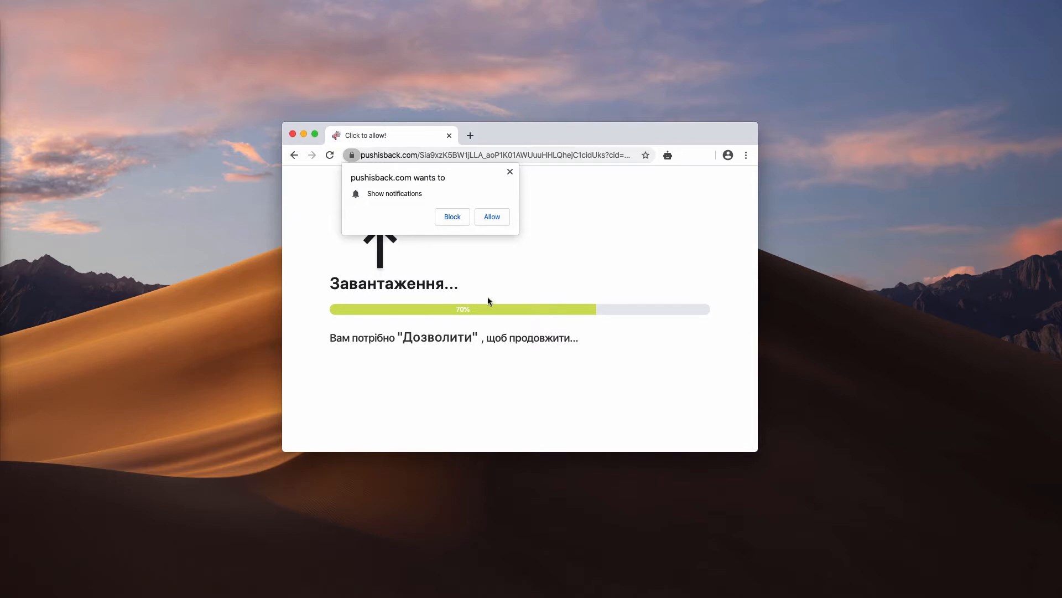
mouse_move(258, 191)
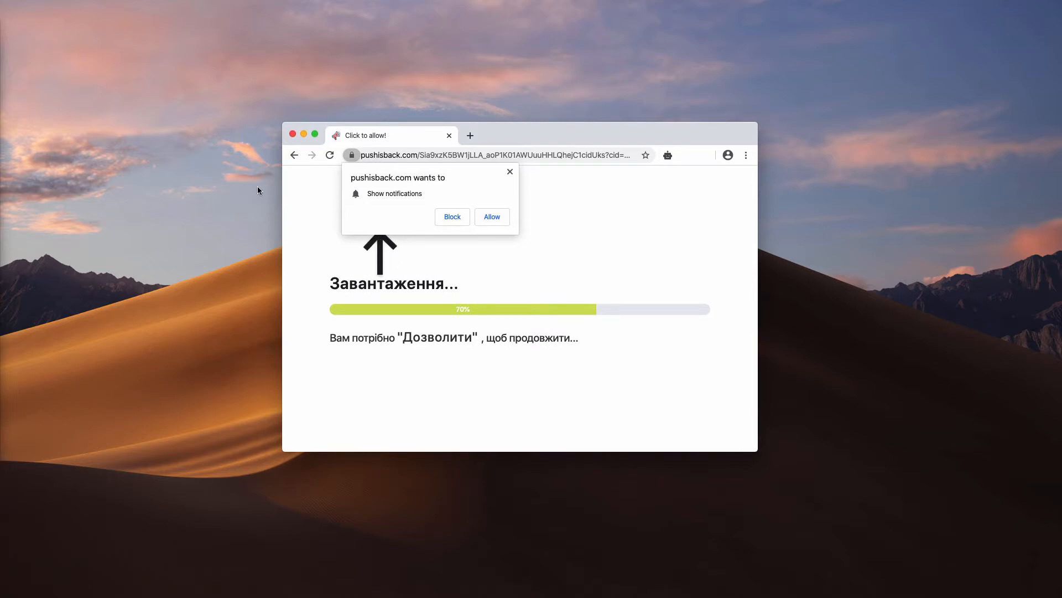
mouse_move(275, 139)
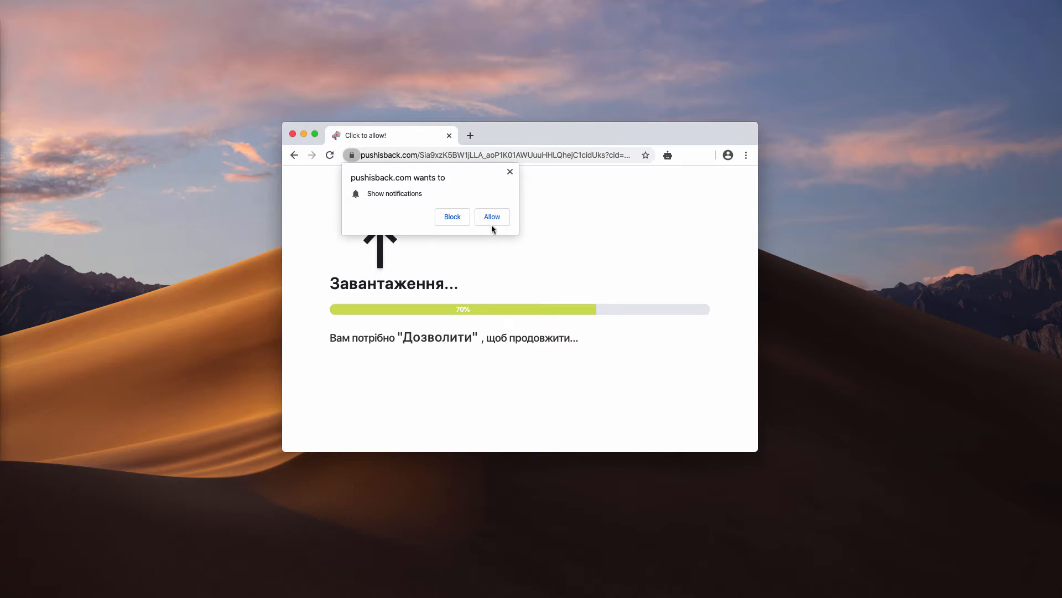
- Allow pushisback.com to show notifications, landing on the free-coupons.network alert page
click(491, 217)
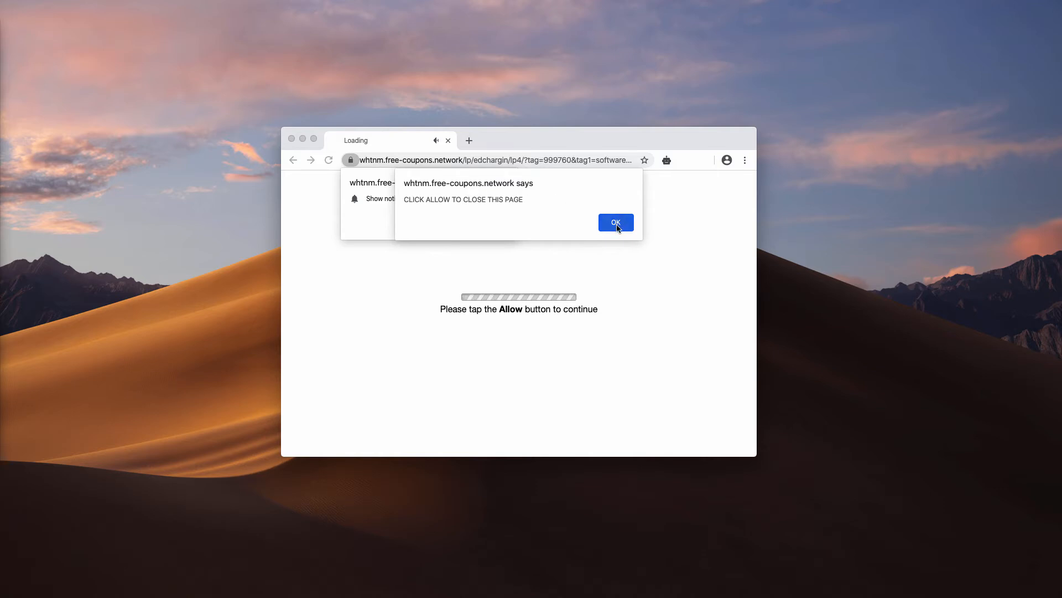
- Dismiss the coupons alert and reach Chrome Settings via the three-dot menu
click(614, 222)
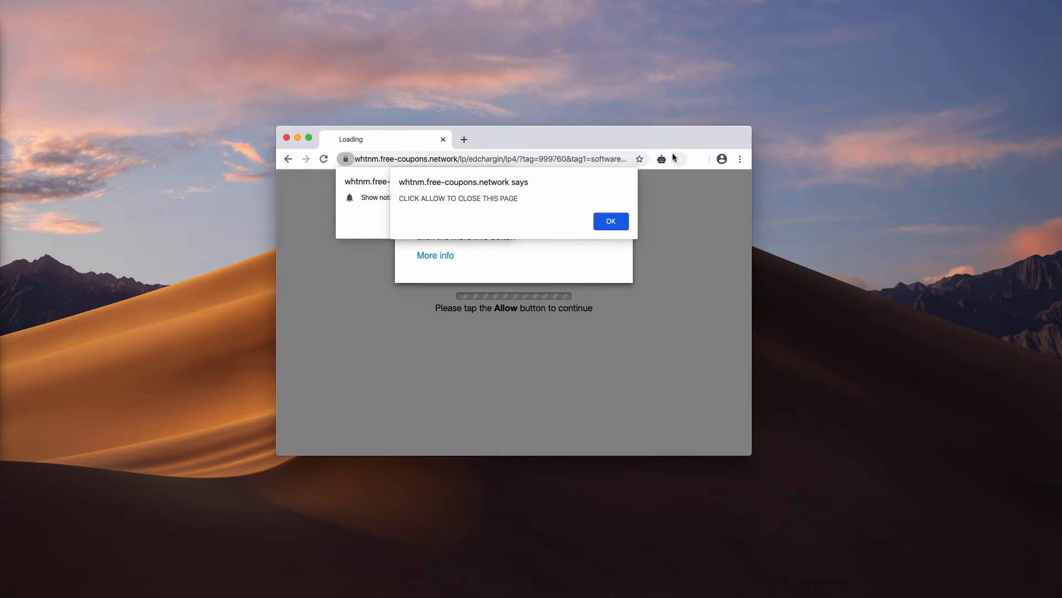
mouse_move(691, 176)
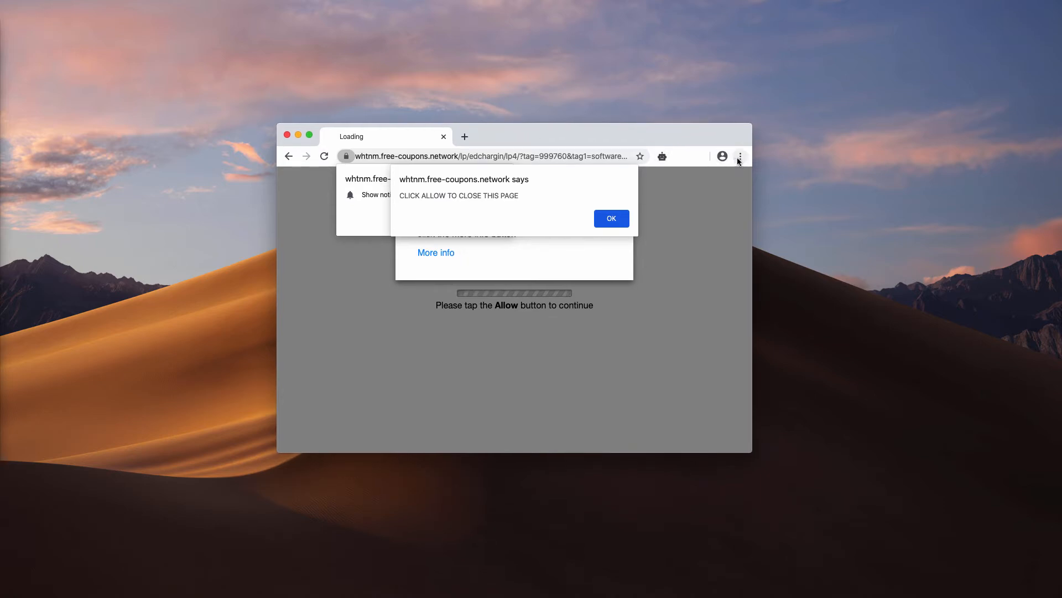
click(739, 156)
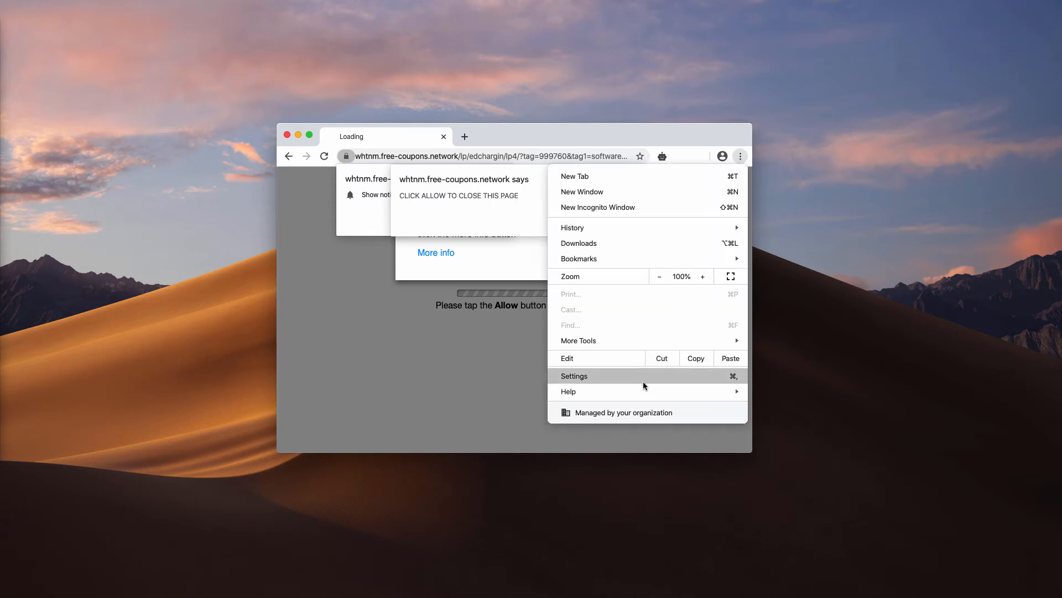
click(574, 375)
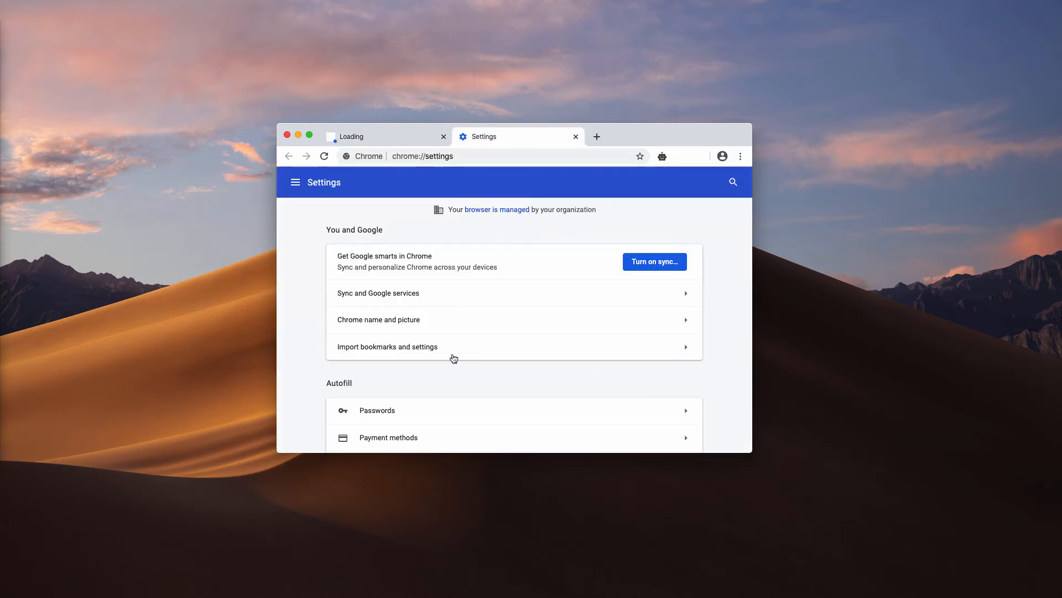
scroll(down, 3)
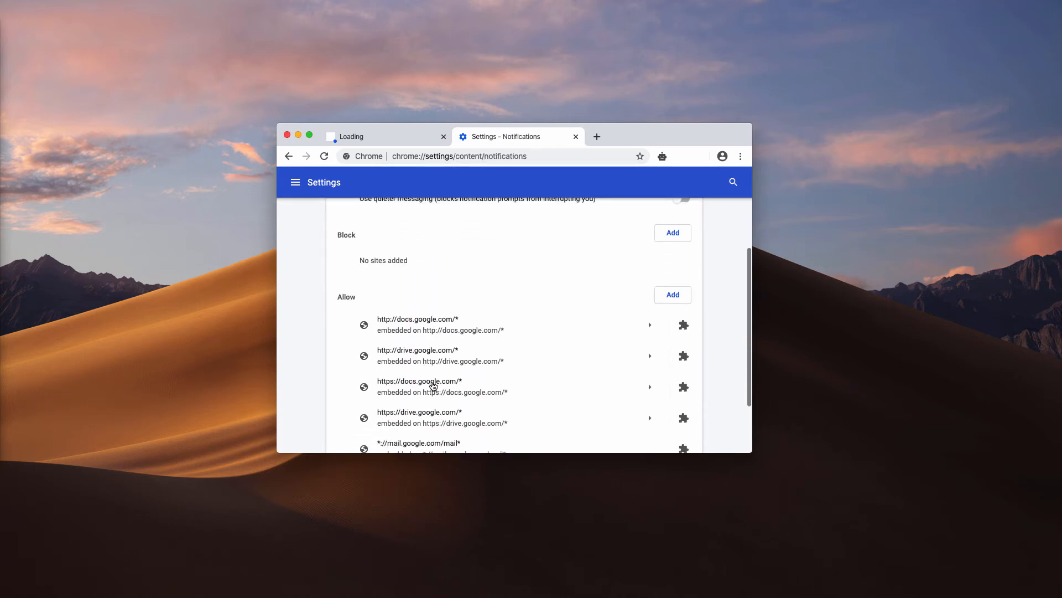
scroll(down, 3)
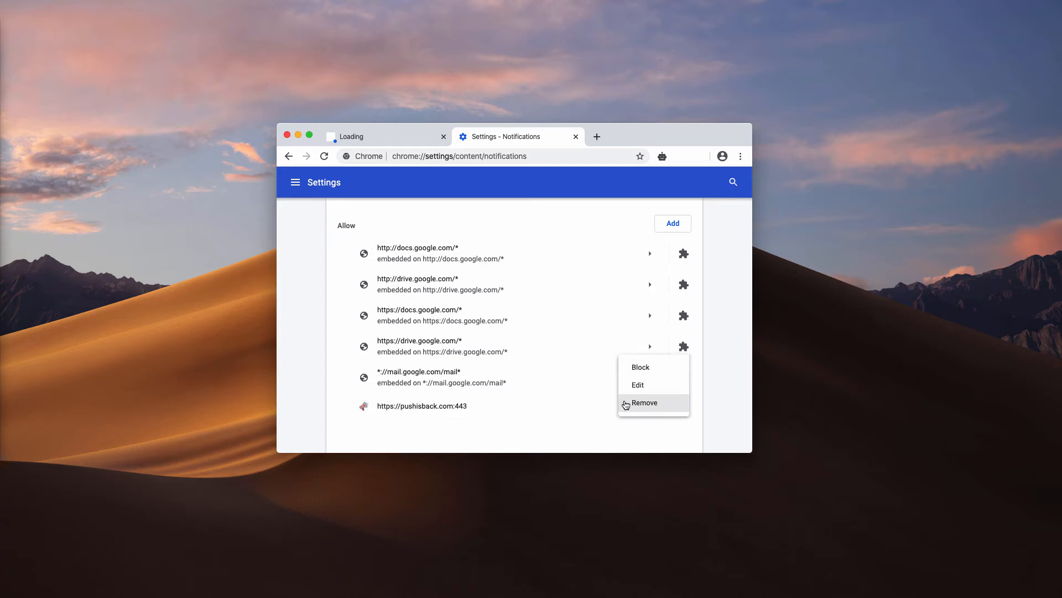
click(643, 402)
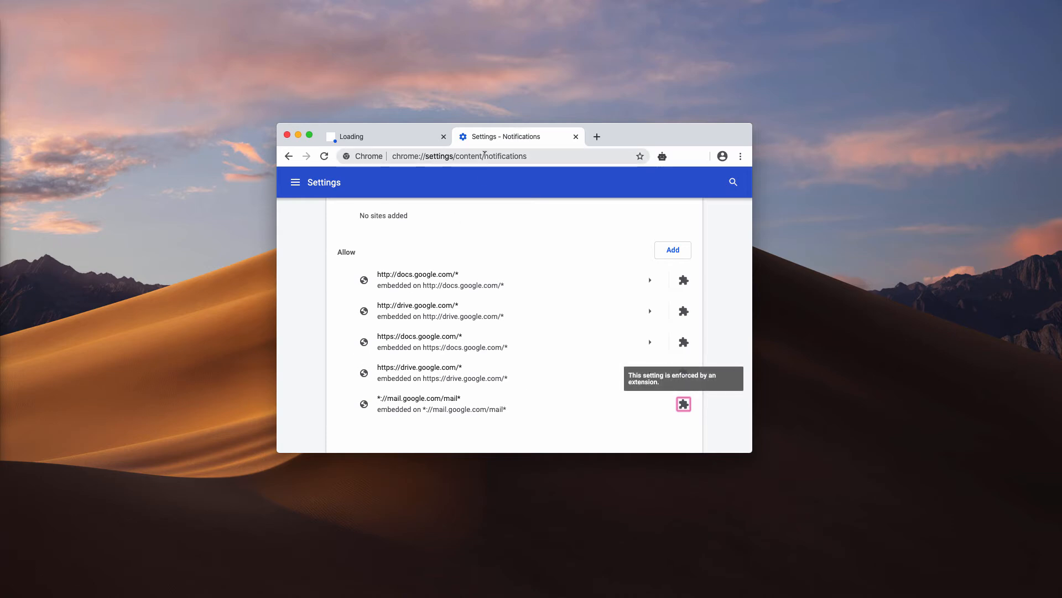
text(combocleaner.com)
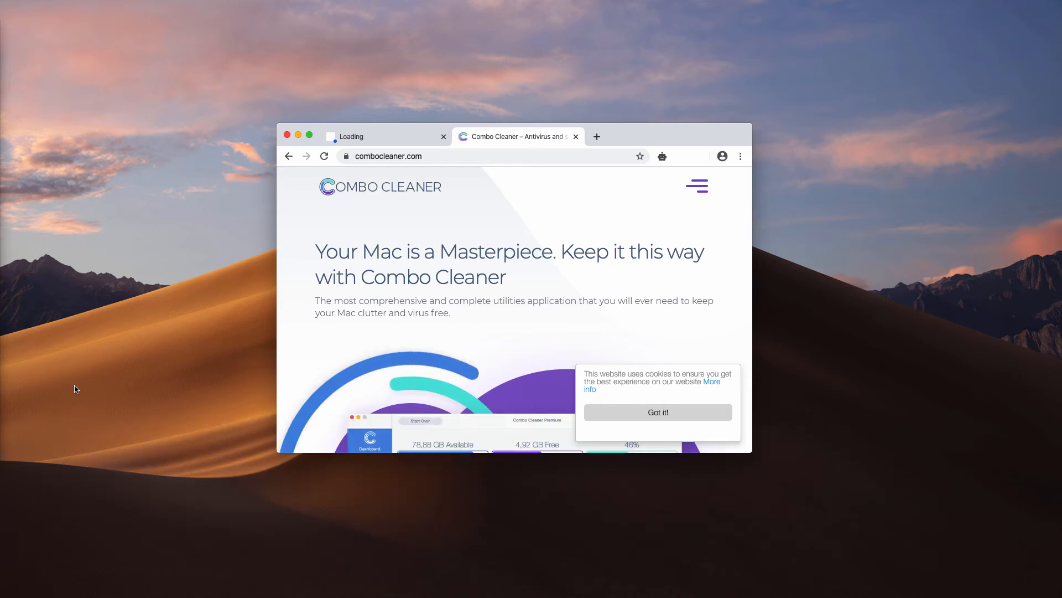
- Load combocleaner.com and scroll down the Combo Cleaner page
scroll(down, 3)
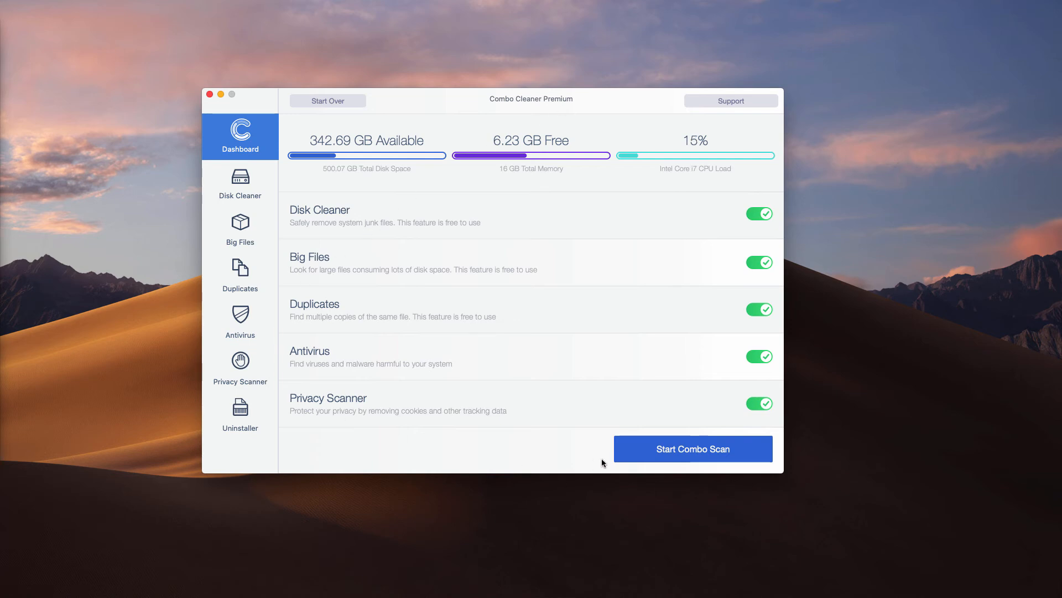
- Start the Combo Scan covering junk, big files, duplicates, viruses and privacy data
click(693, 448)
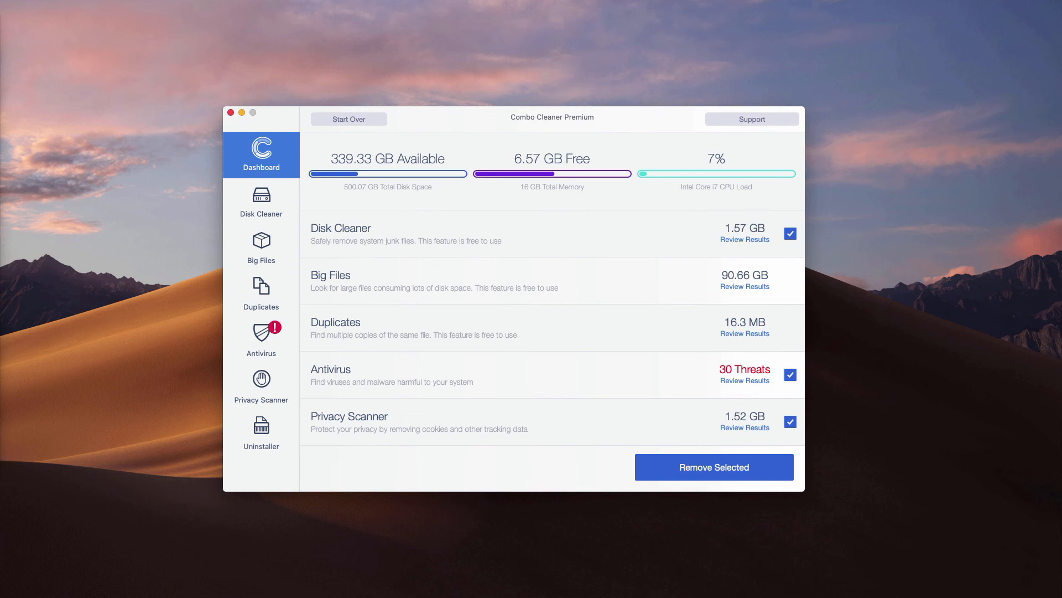
mouse_move(491, 120)
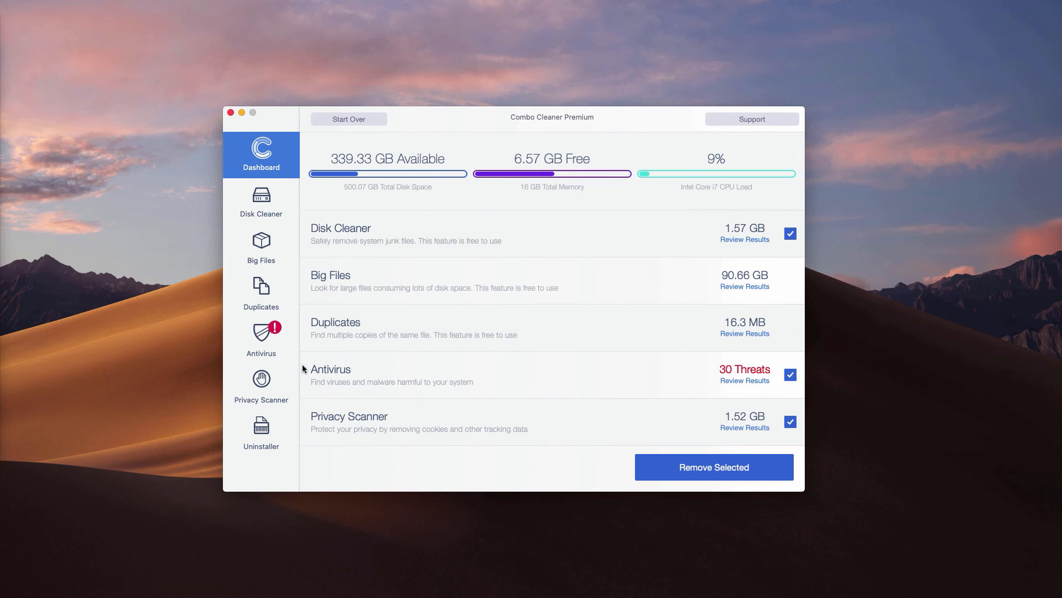
mouse_move(433, 373)
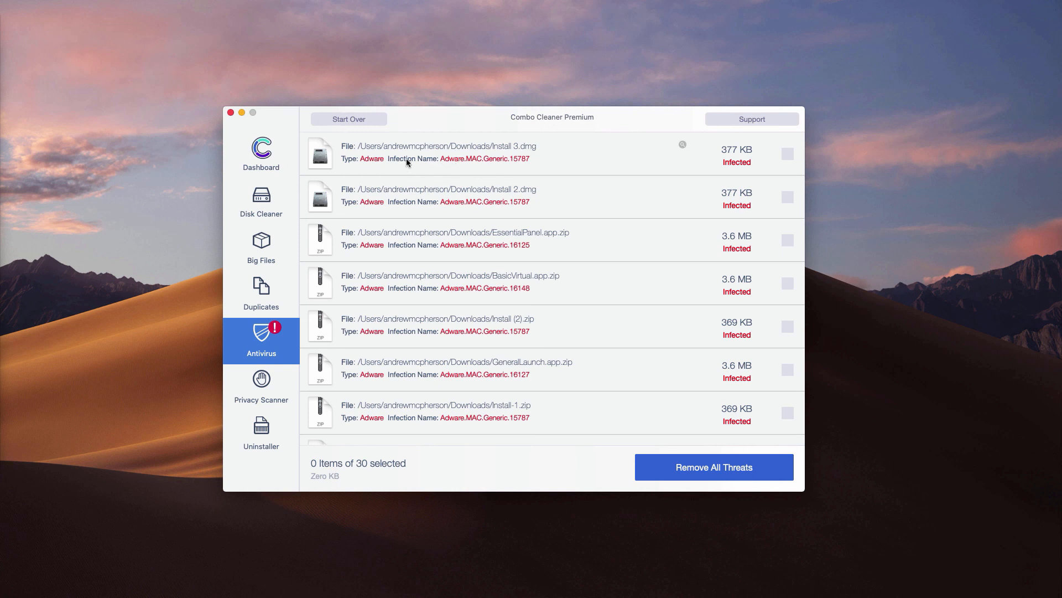
mouse_move(453, 216)
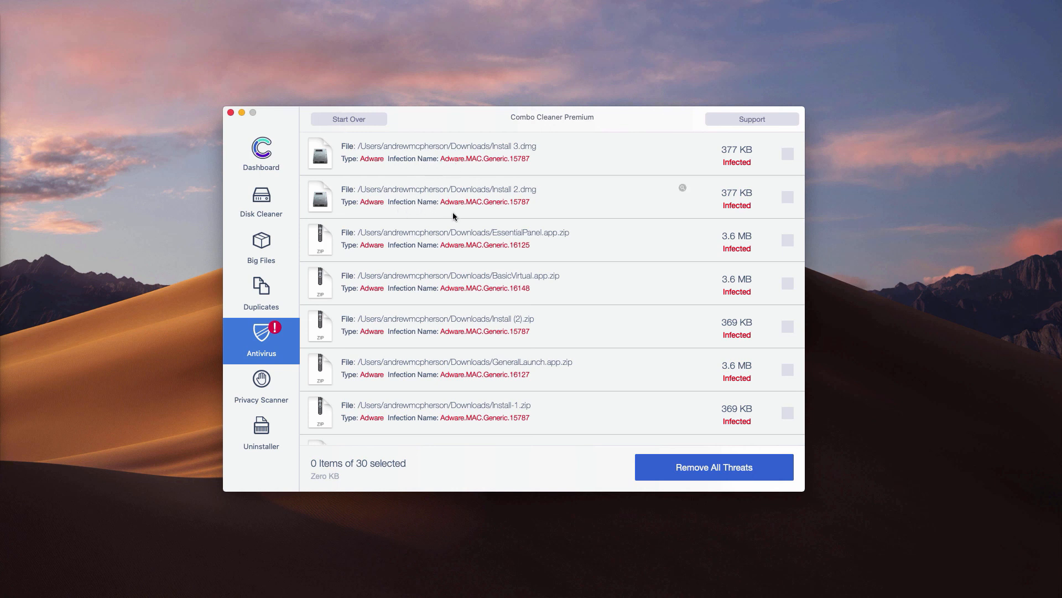
mouse_move(490, 193)
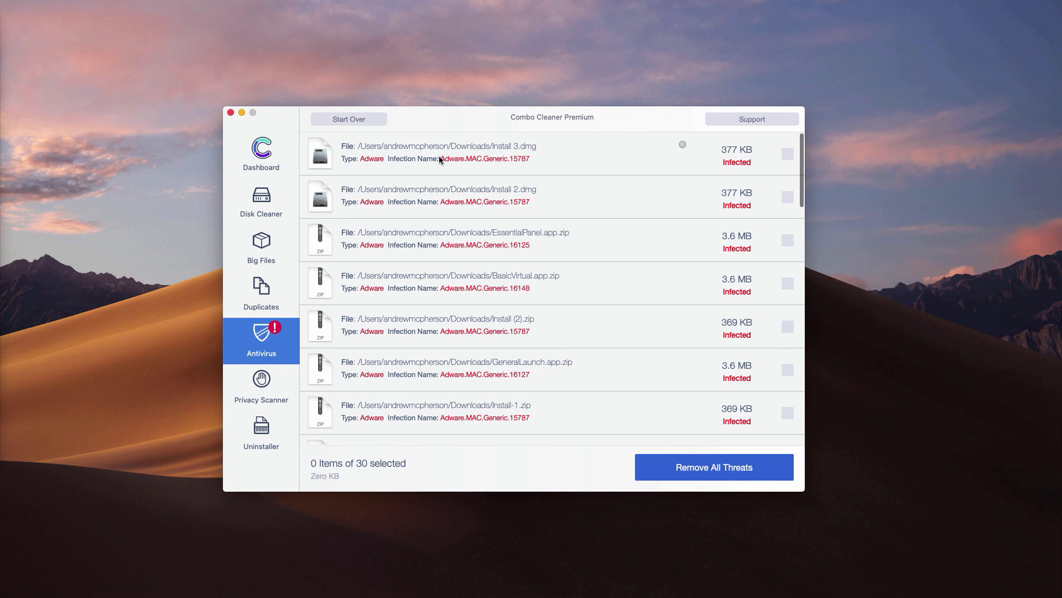
mouse_move(471, 168)
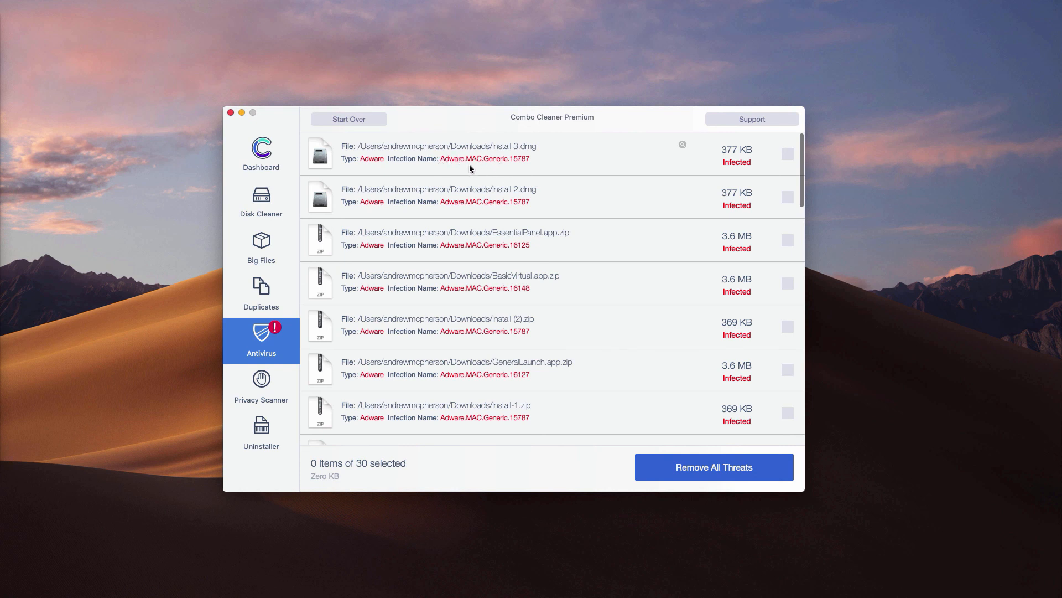
mouse_move(360, 318)
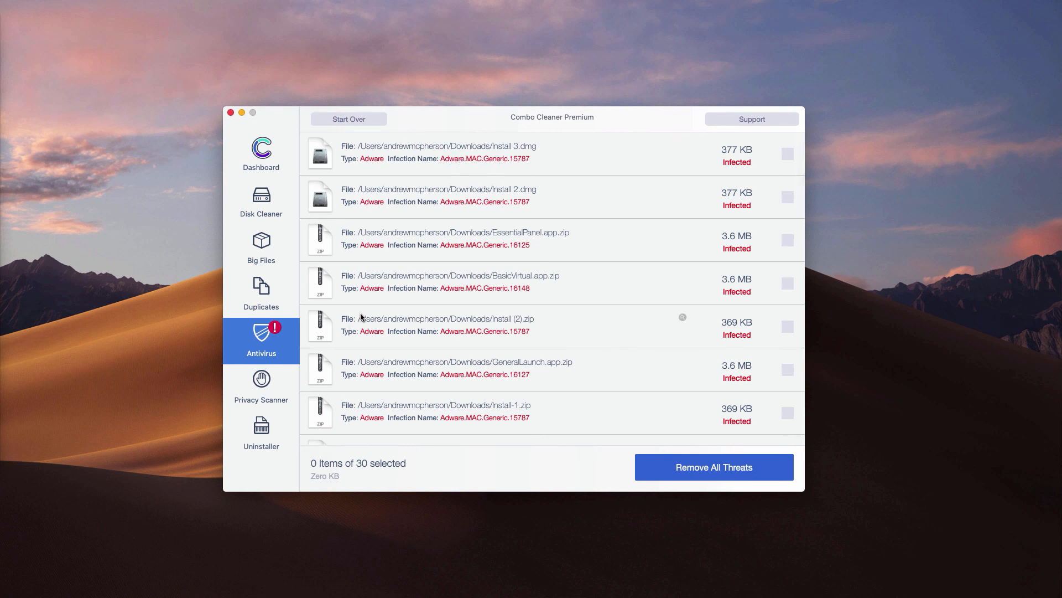
mouse_move(493, 279)
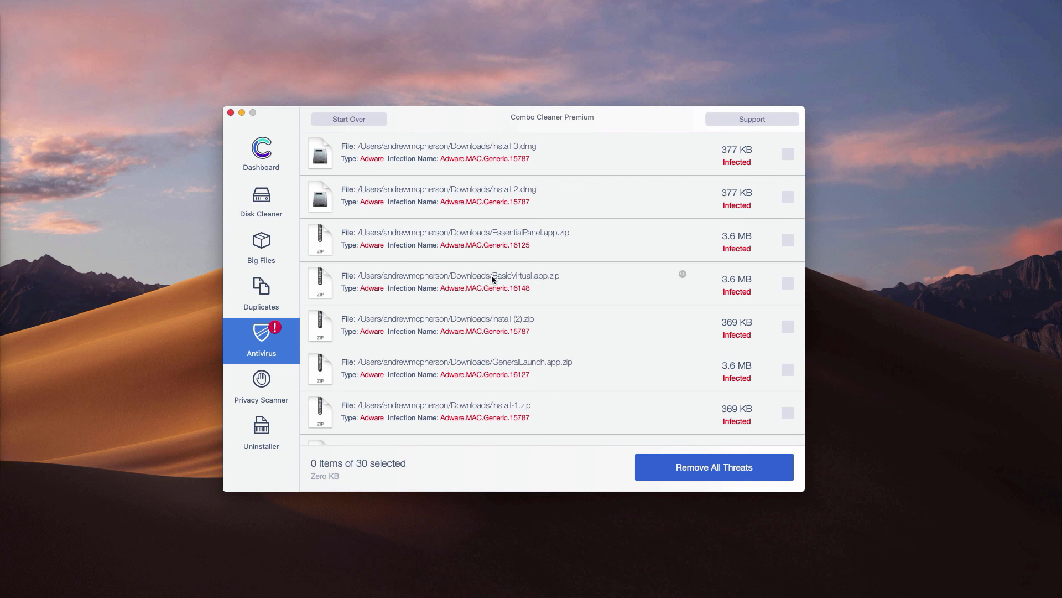
mouse_move(412, 249)
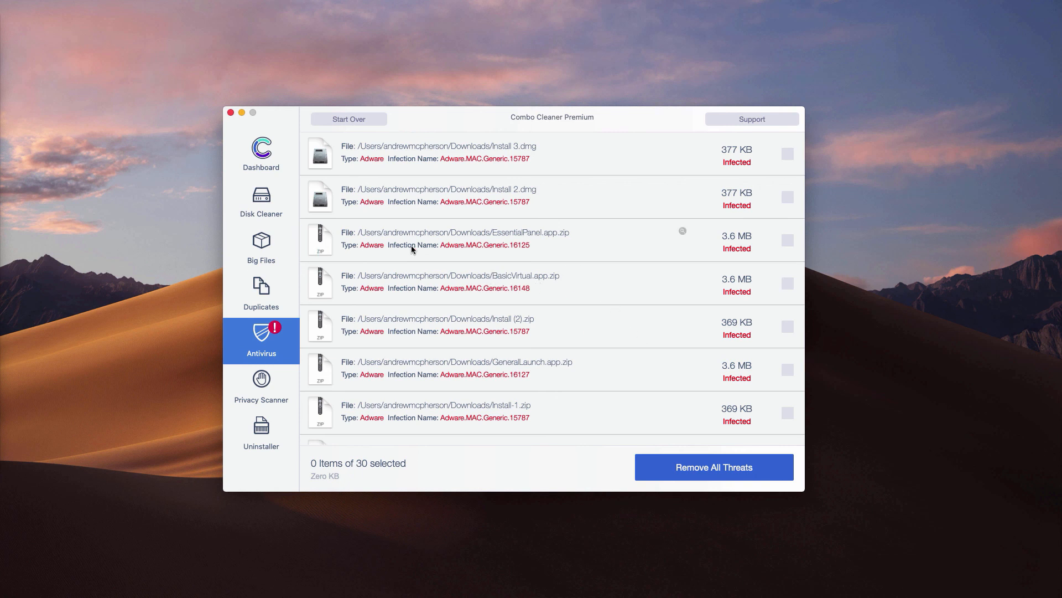
mouse_move(568, 371)
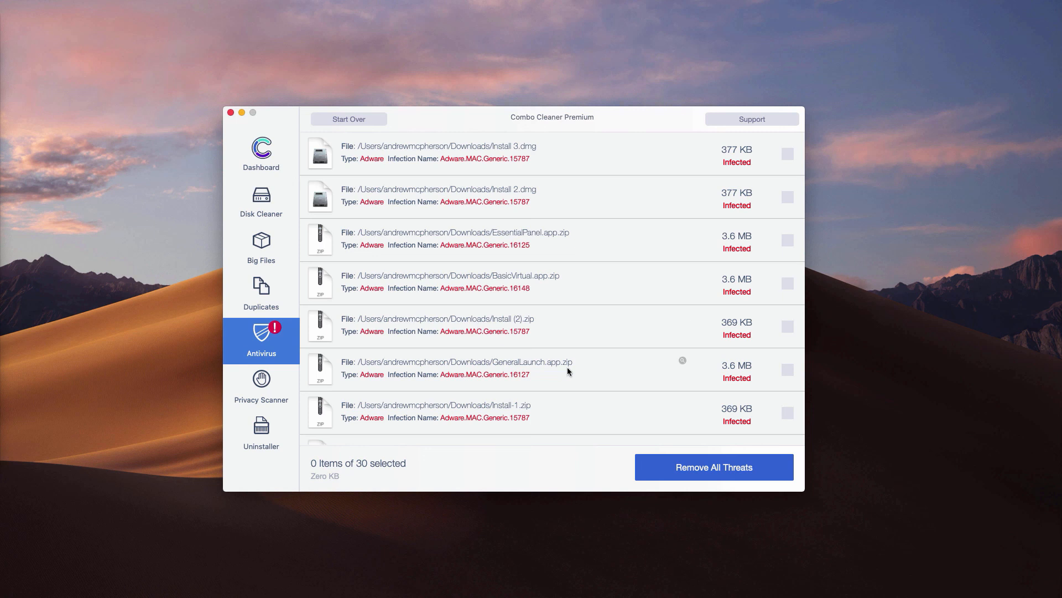